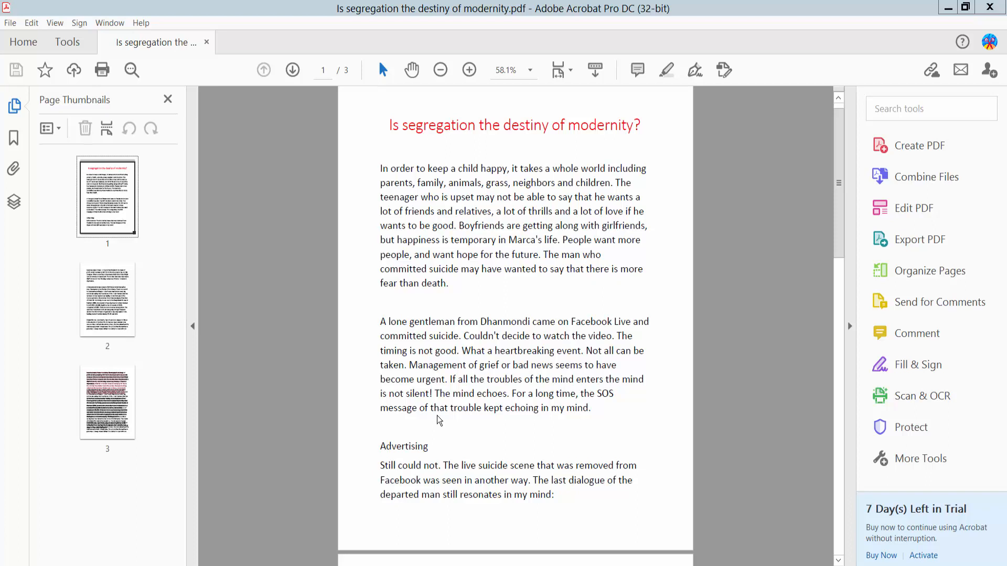
mouse_move(490, 203)
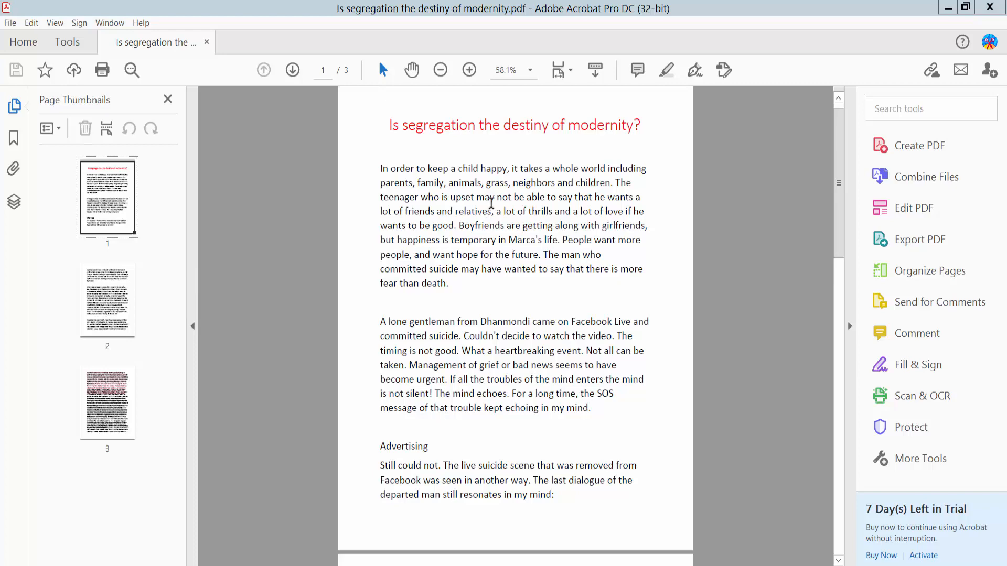
mouse_move(504, 165)
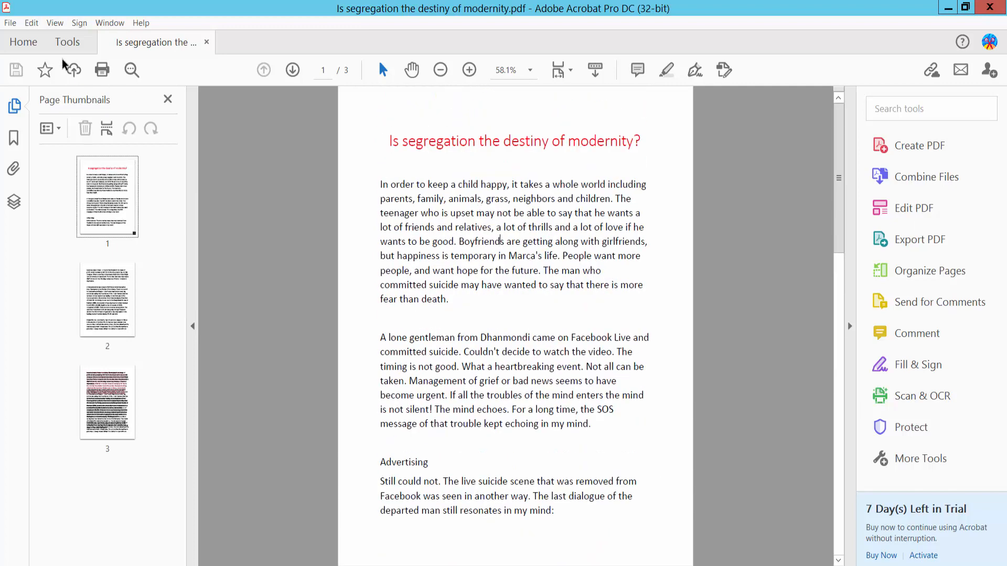
Bring up the Tools centre listing the Create & Edit tools.
click(66, 42)
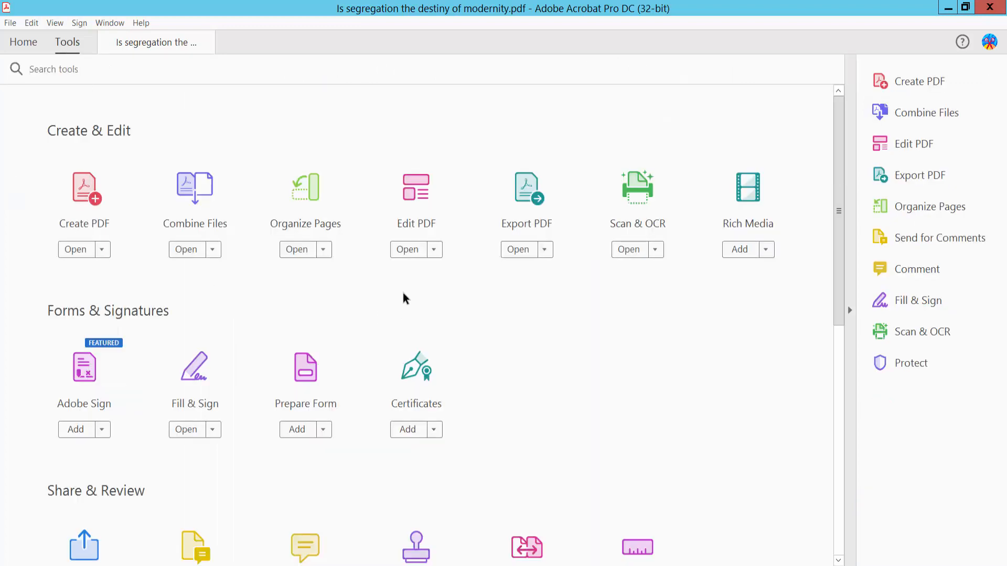
mouse_move(418, 204)
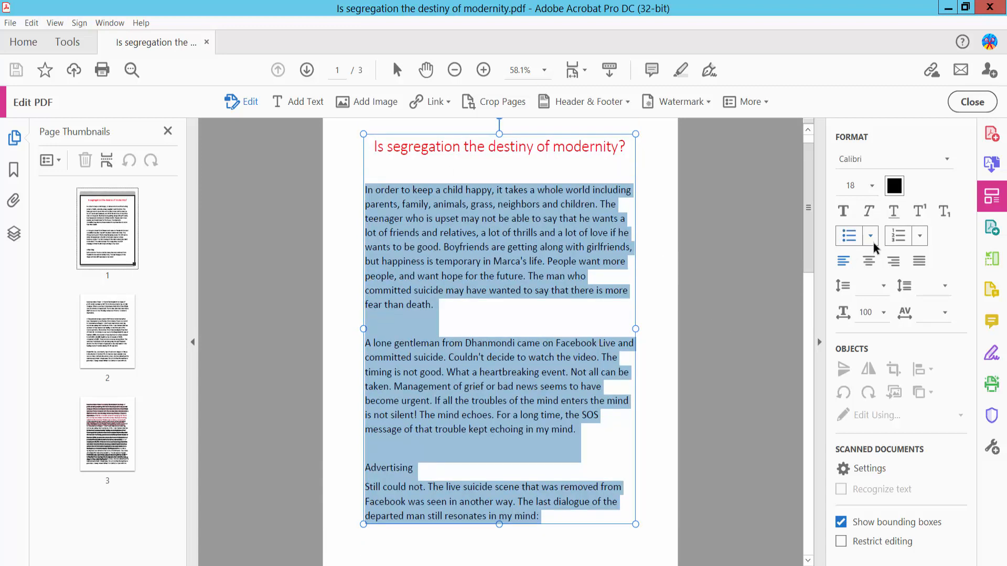
Apply arrow bullets to page 1's paragraphs from the bulleted list dropdown.
click(871, 236)
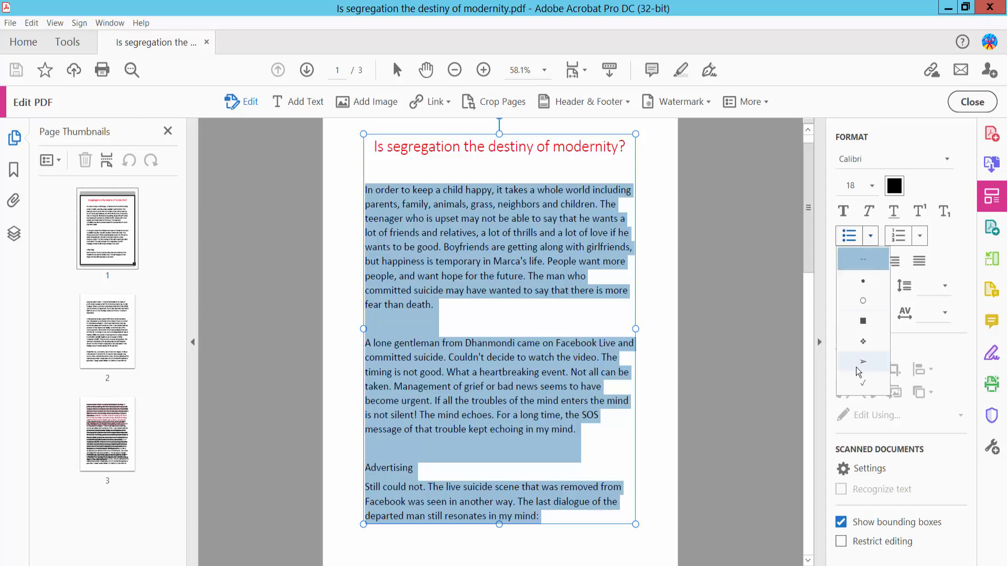
click(863, 360)
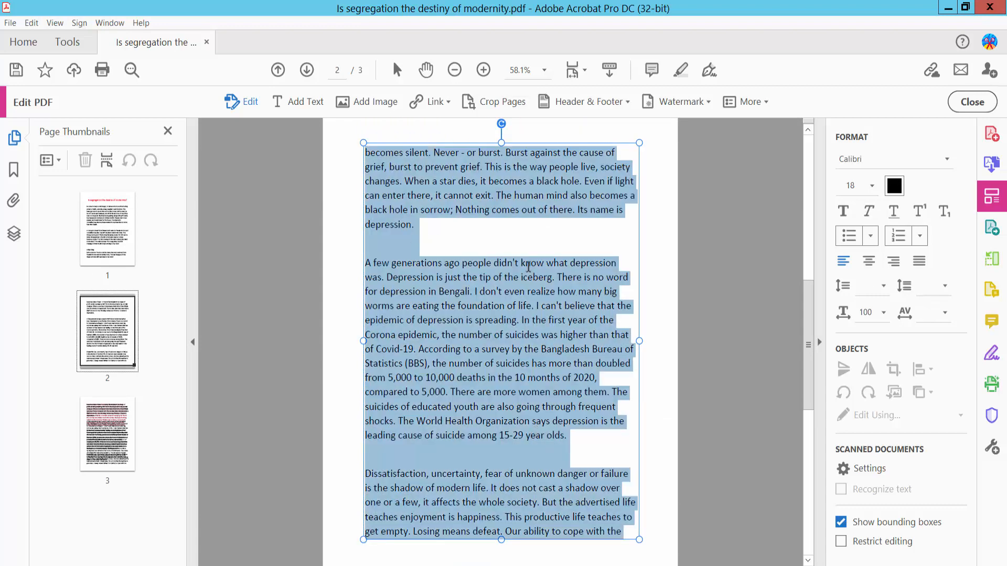
Apply check-mark bullets to page 2's paragraphs, finish editing, and show the File save options.
click(868, 236)
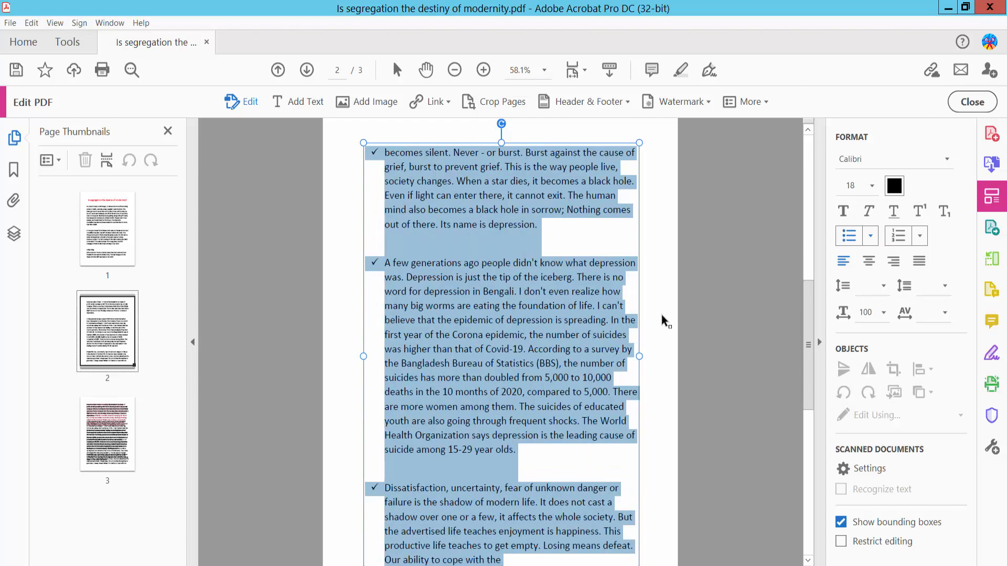
click(277, 71)
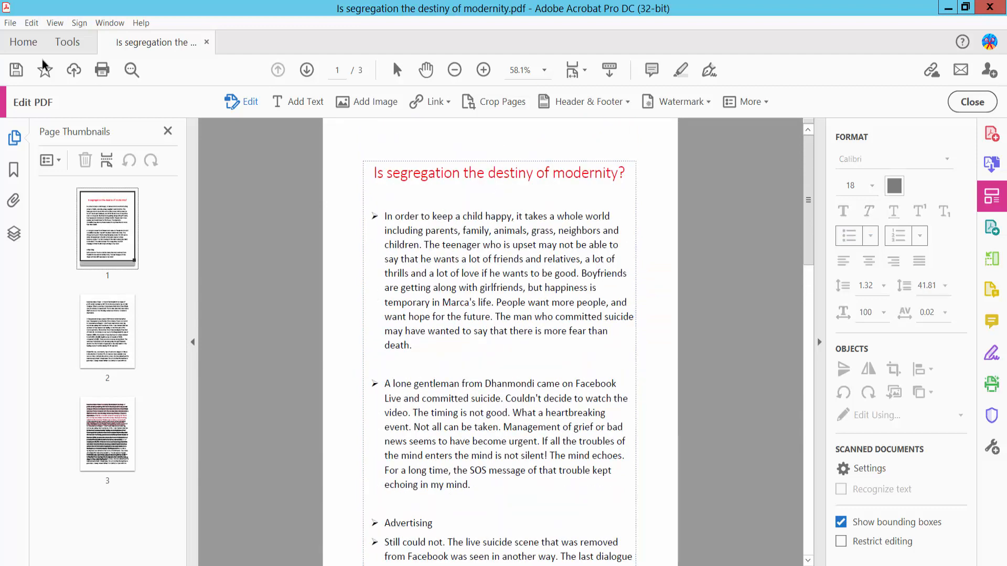
click(9, 22)
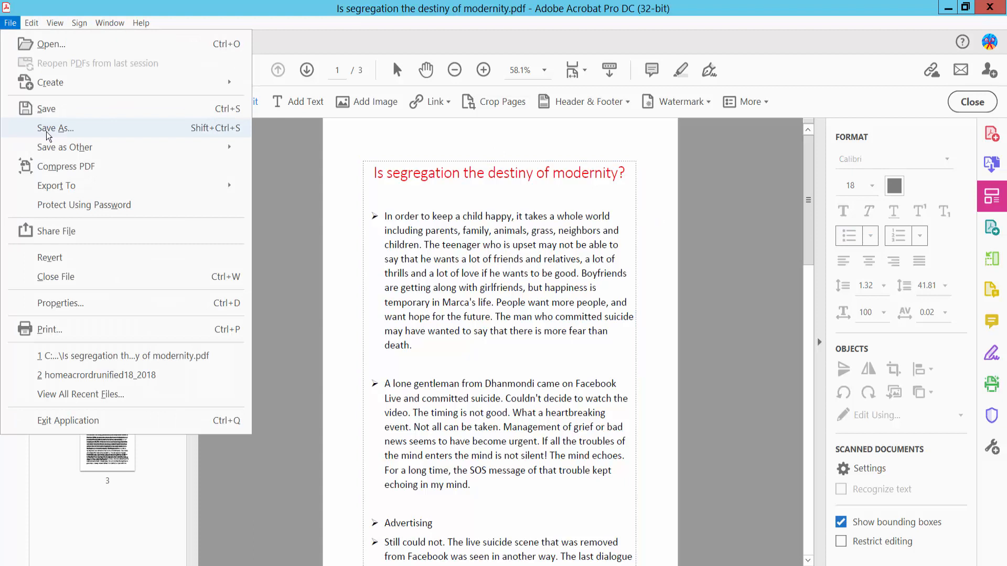